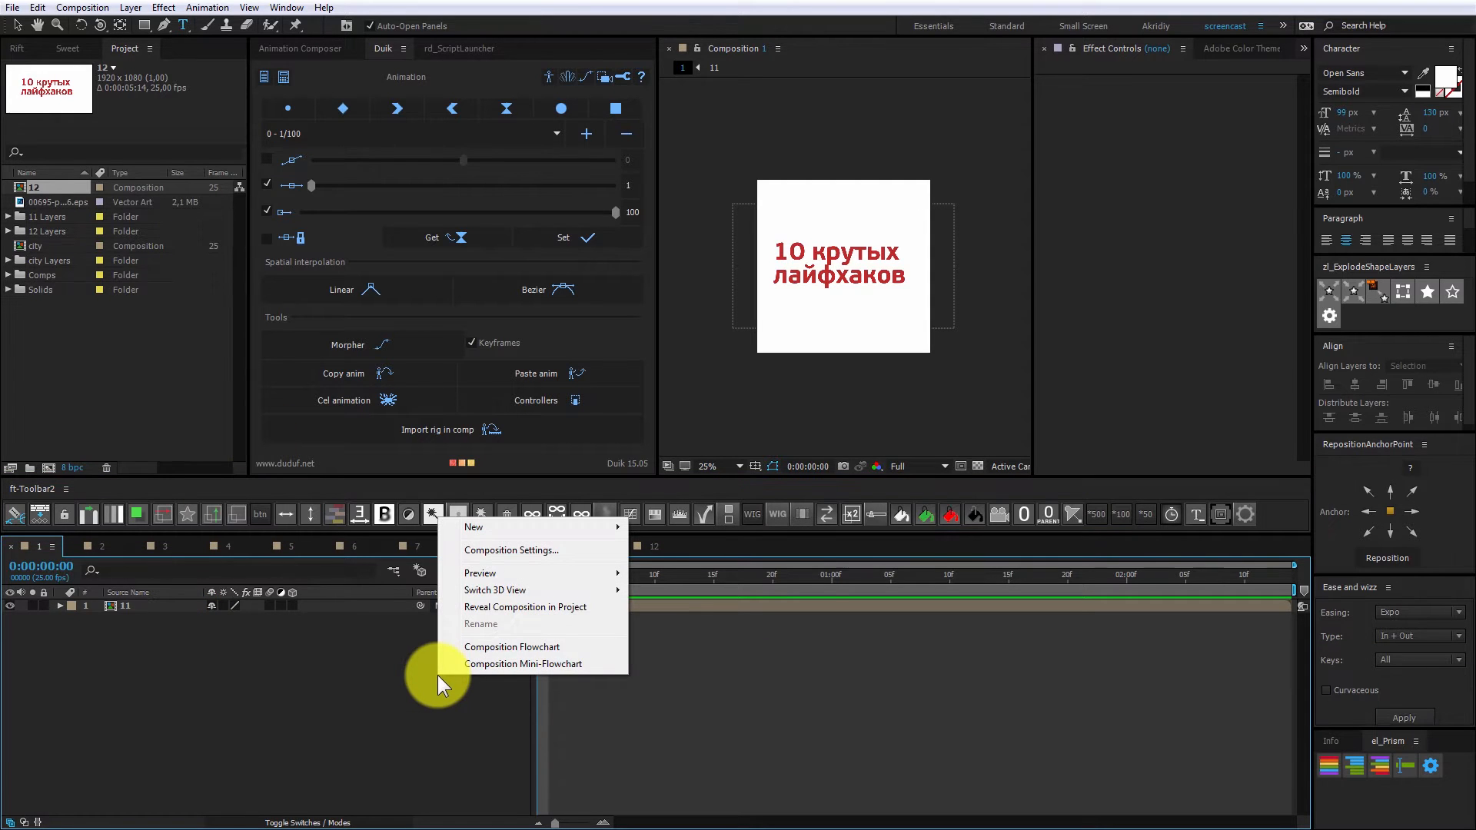
mouse_move(498, 607)
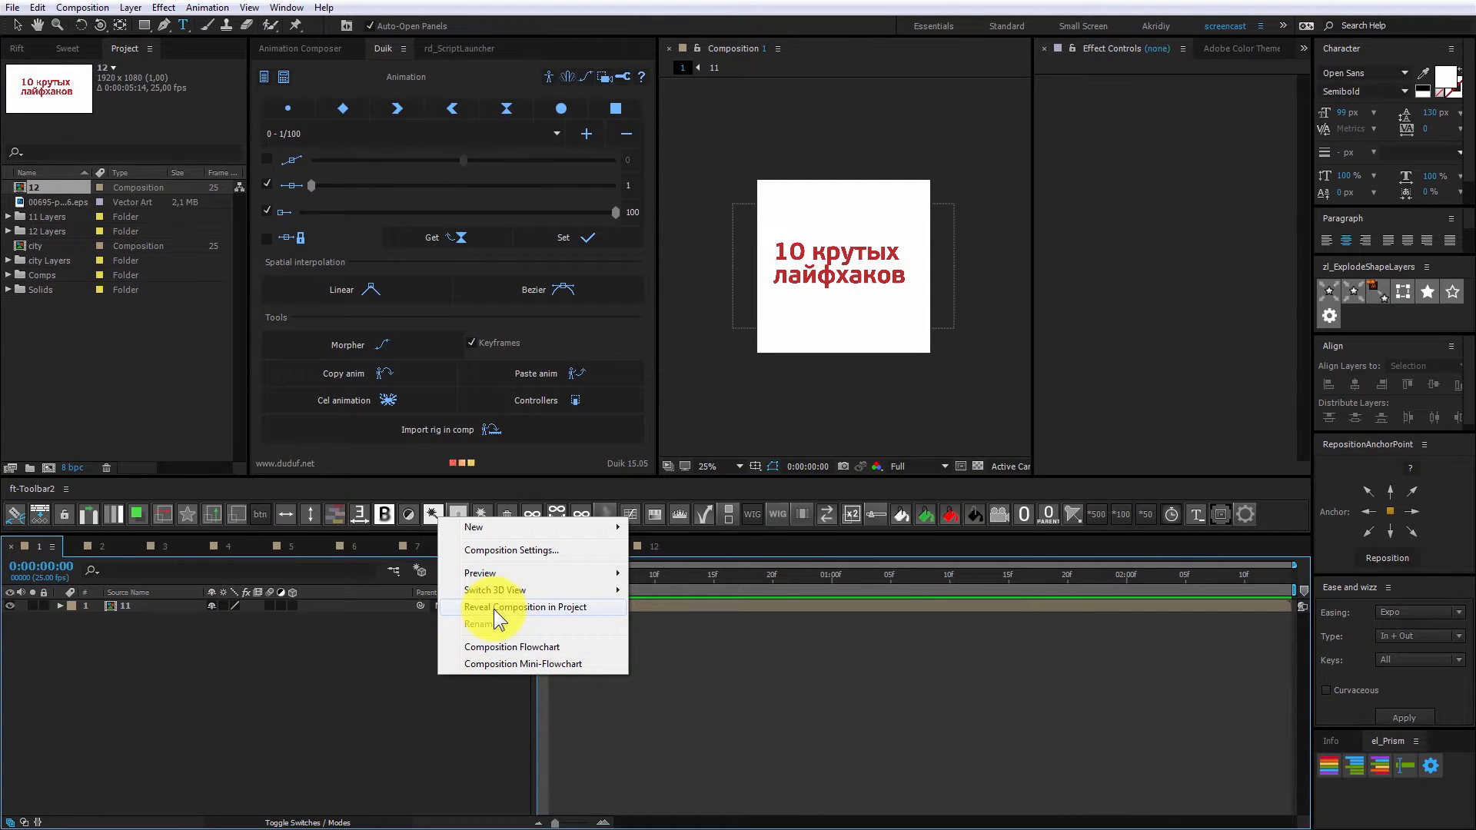
Reveal the open composition in the Comps folder of the Project panel
click(524, 607)
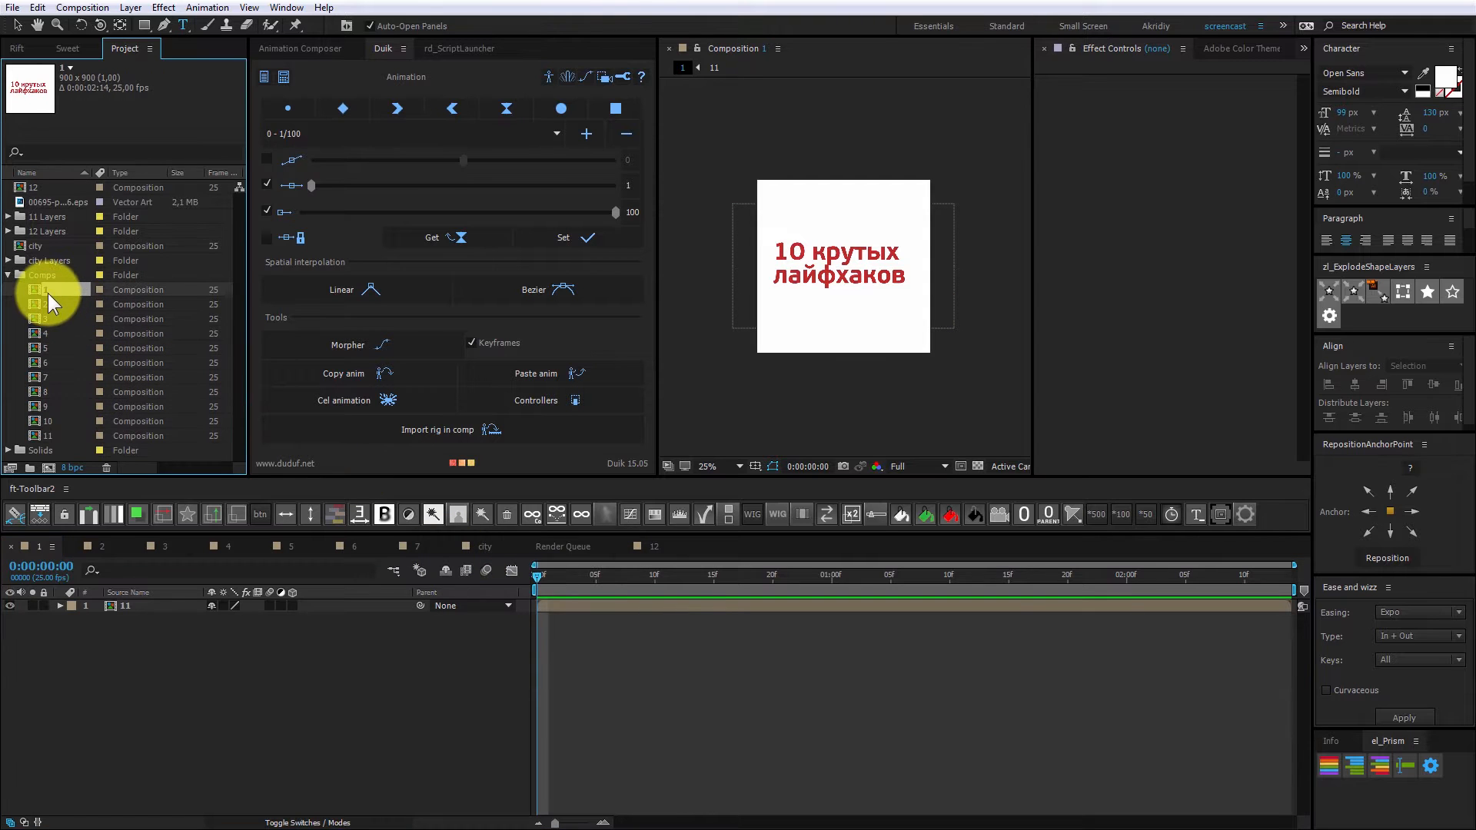
double_click(45, 289)
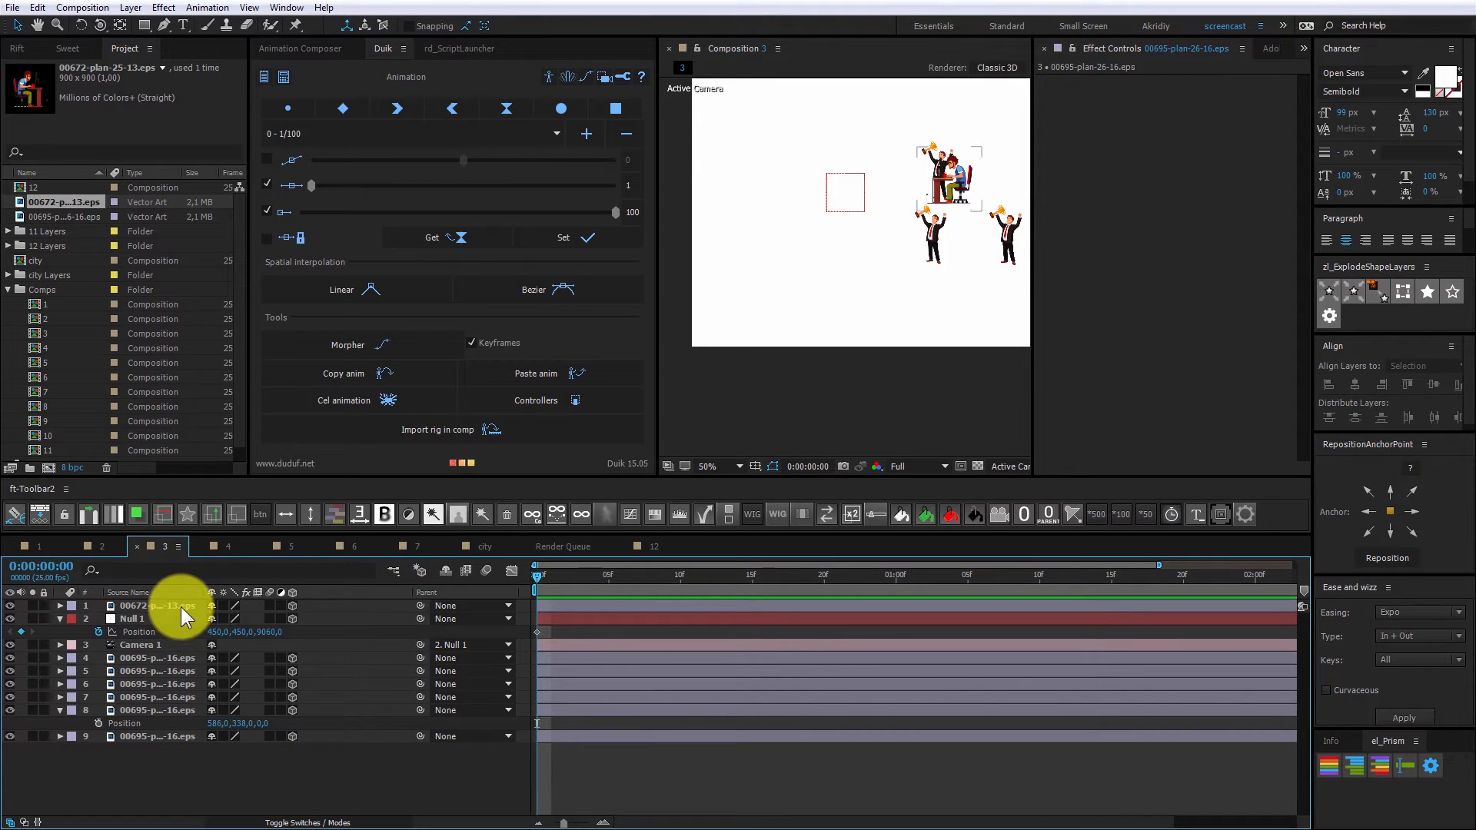
Parent layer 00672-plan-25-13.eps to layer 8, 00695-plan-26-16.eps
click(158, 605)
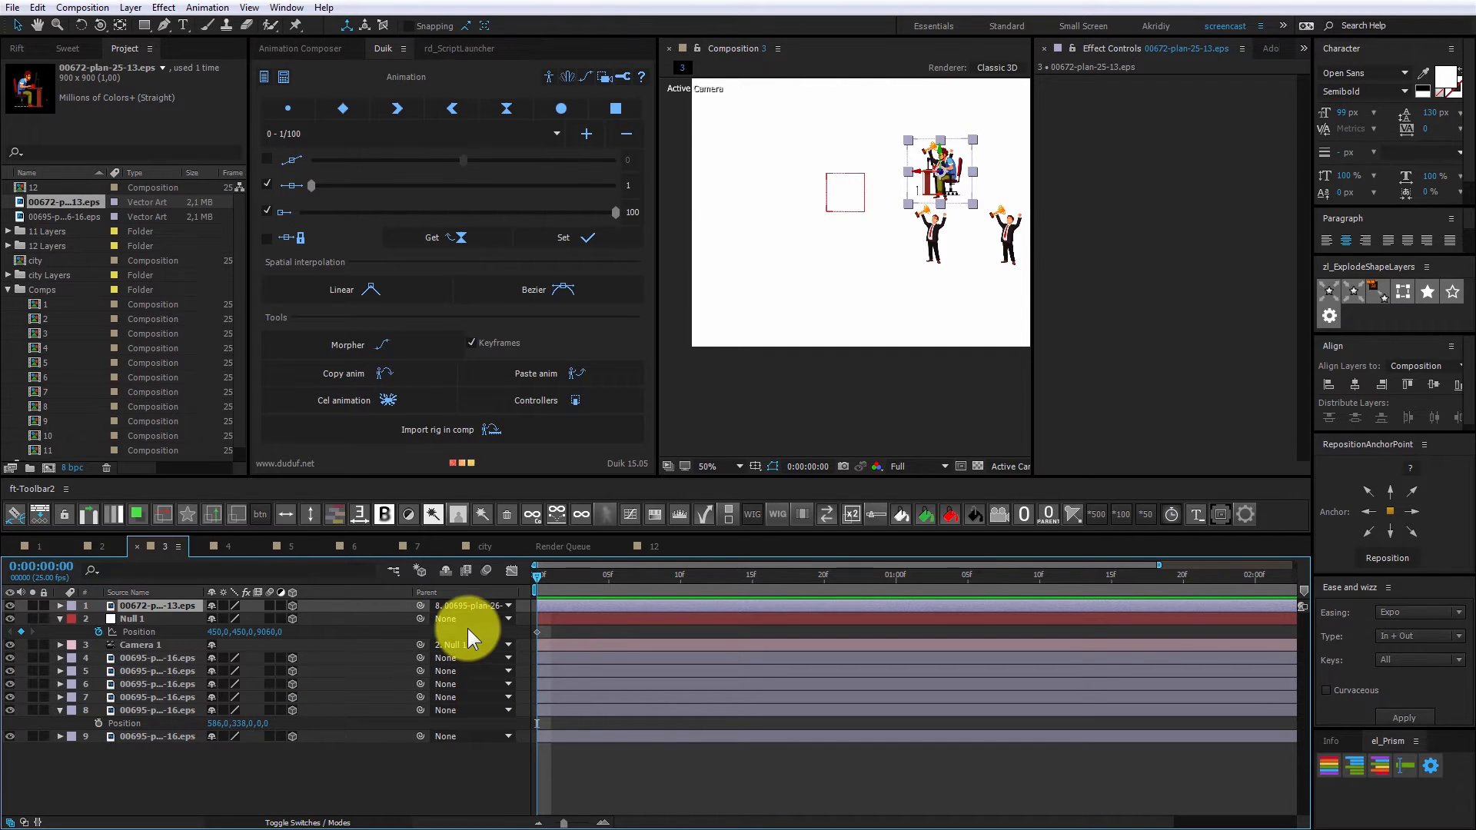
click(471, 619)
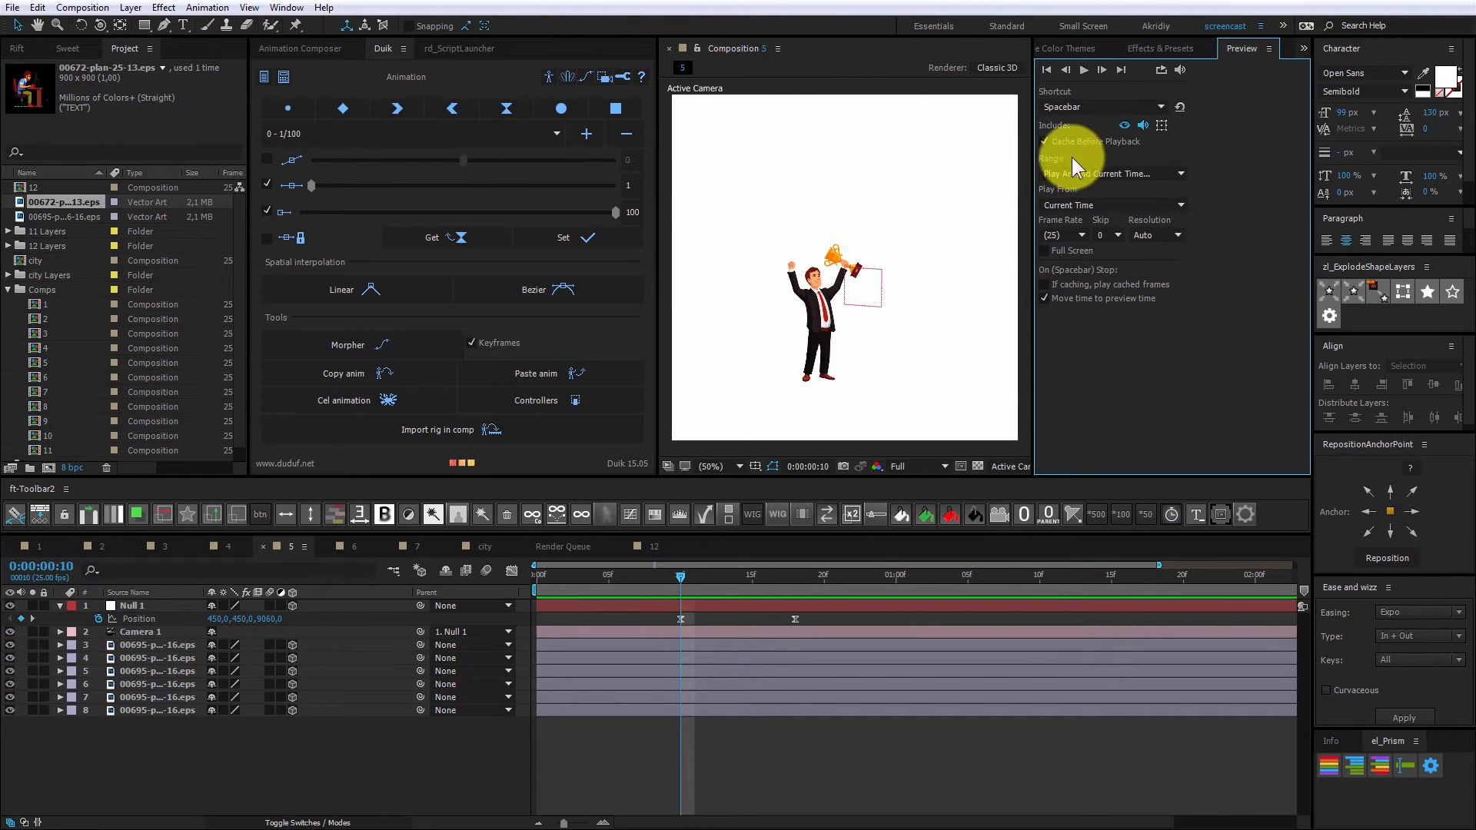
Set the preview Range to Play Around Current Time and edit its pre-roll
click(1110, 173)
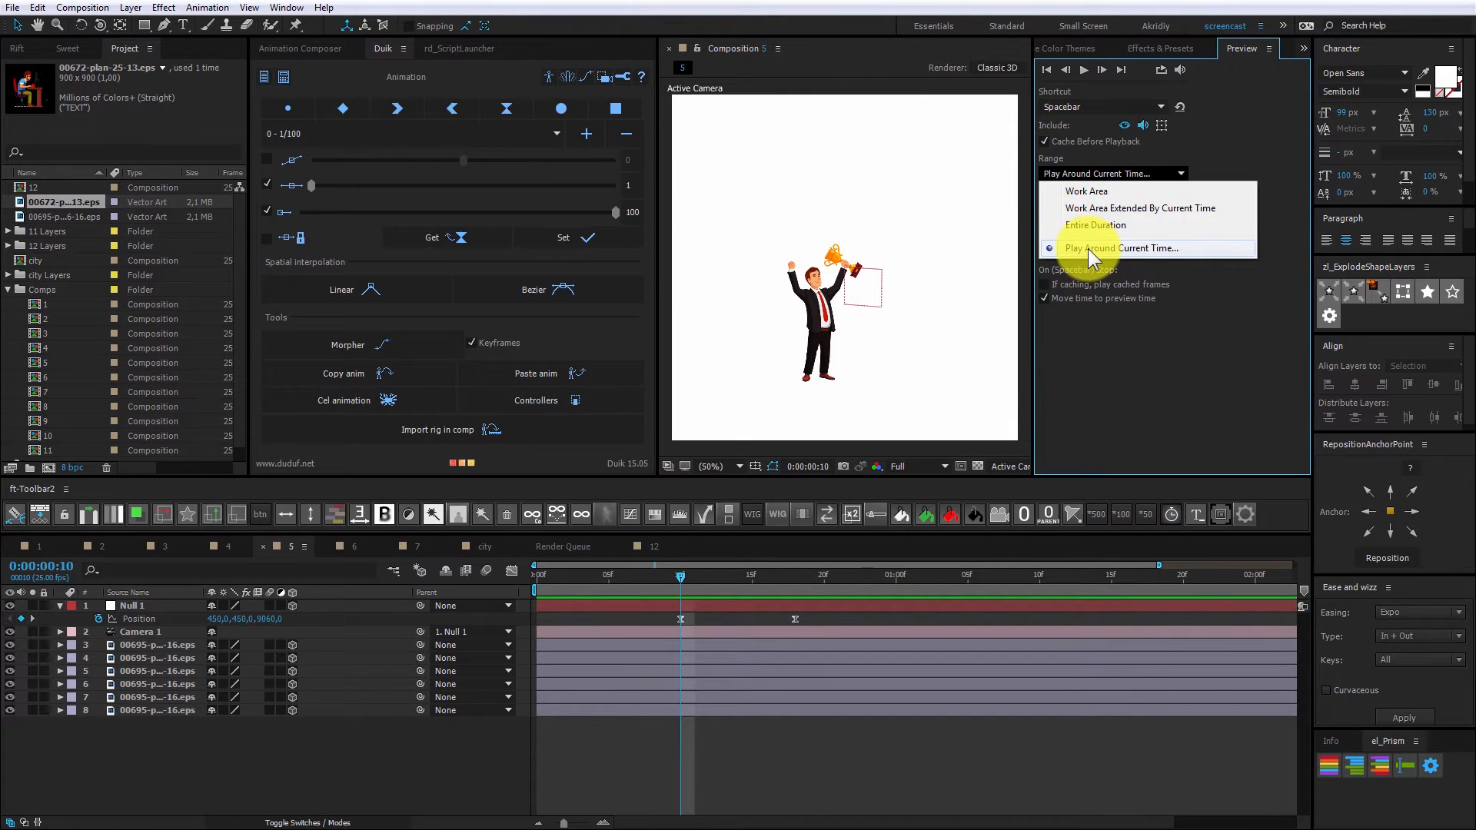
click(1118, 247)
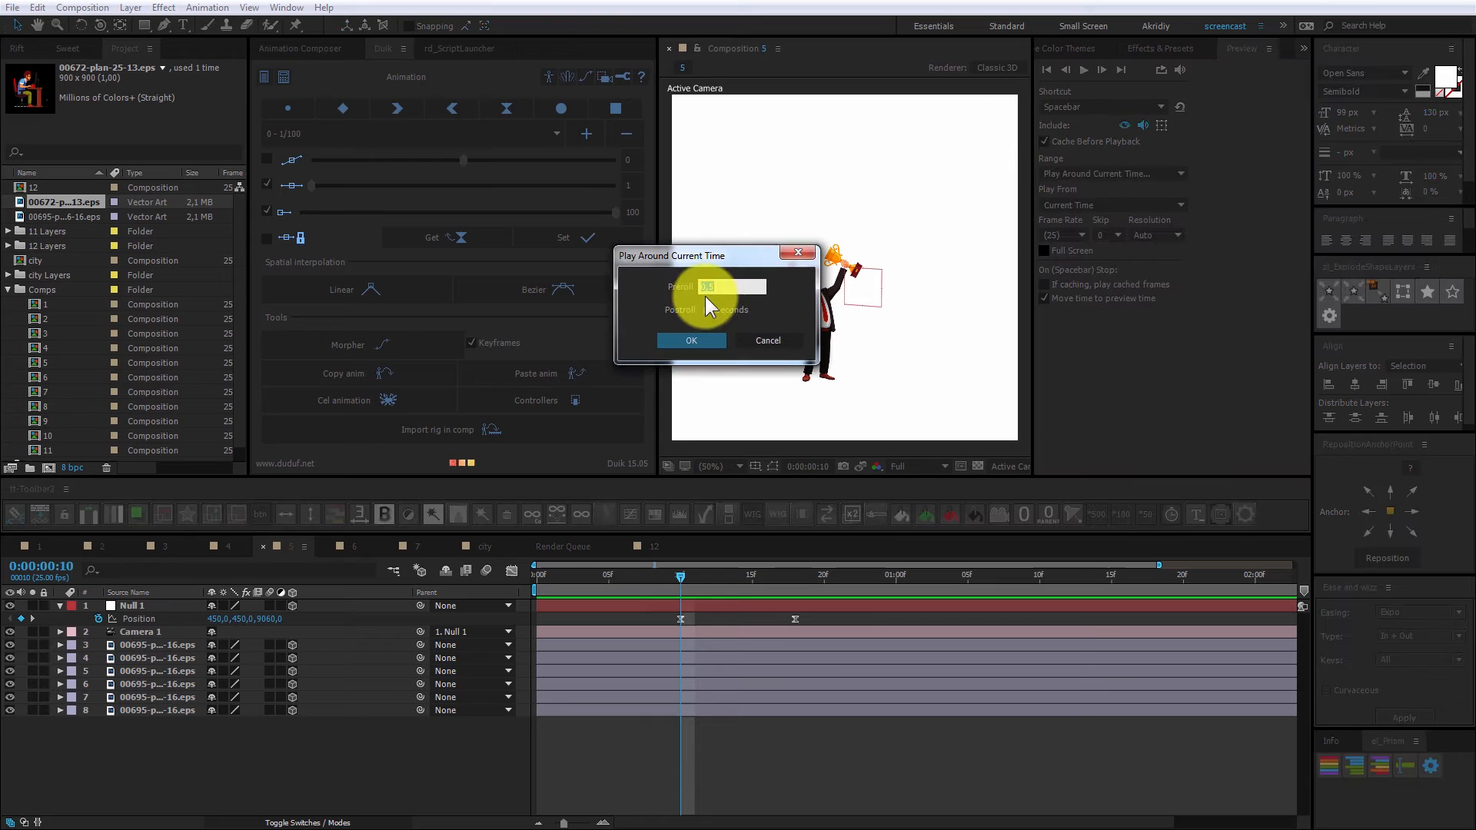
click(691, 340)
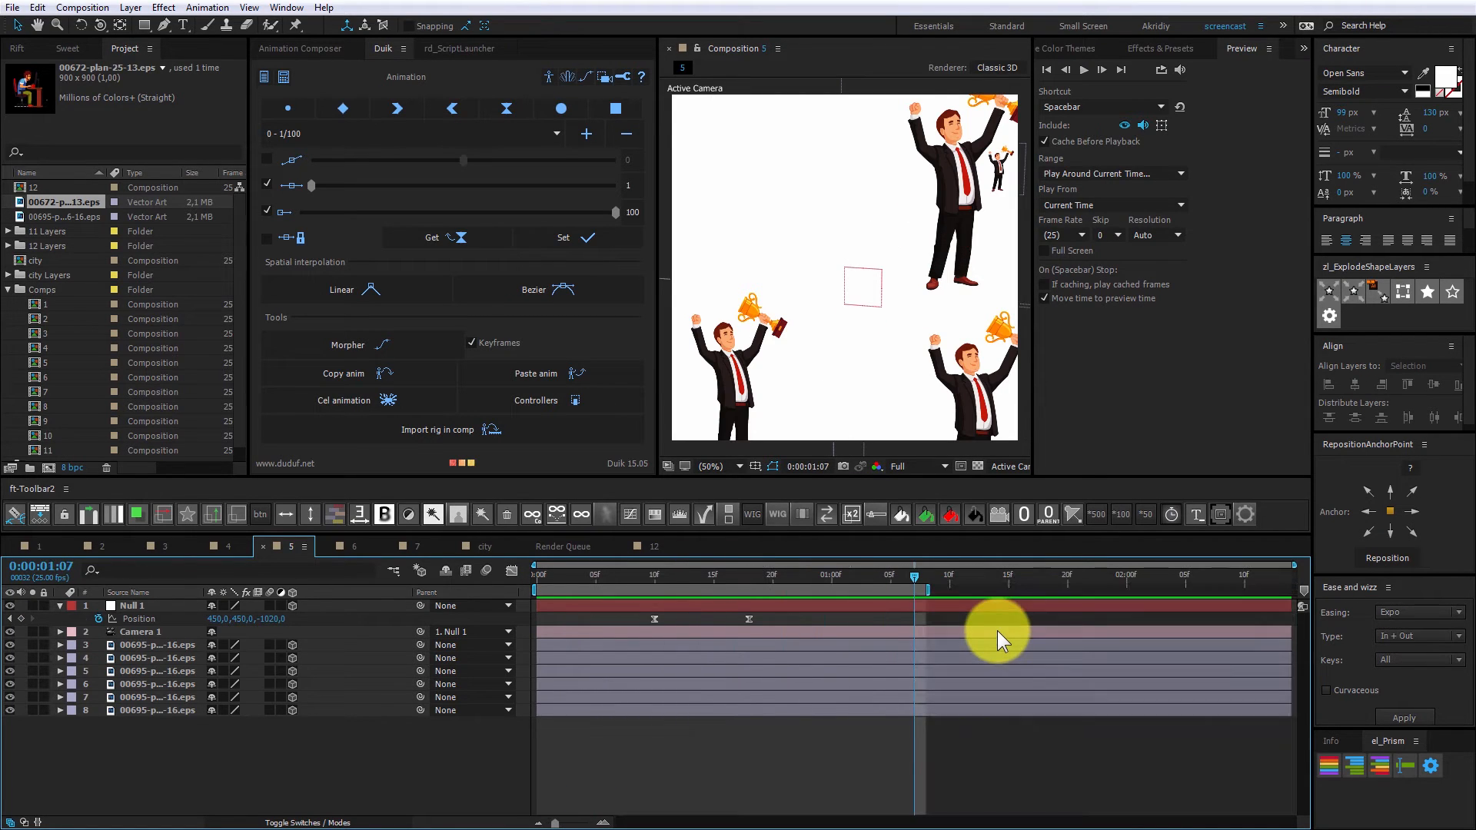
Queue Composition 5 and set its output module to the MOV no matte preset
click(565, 546)
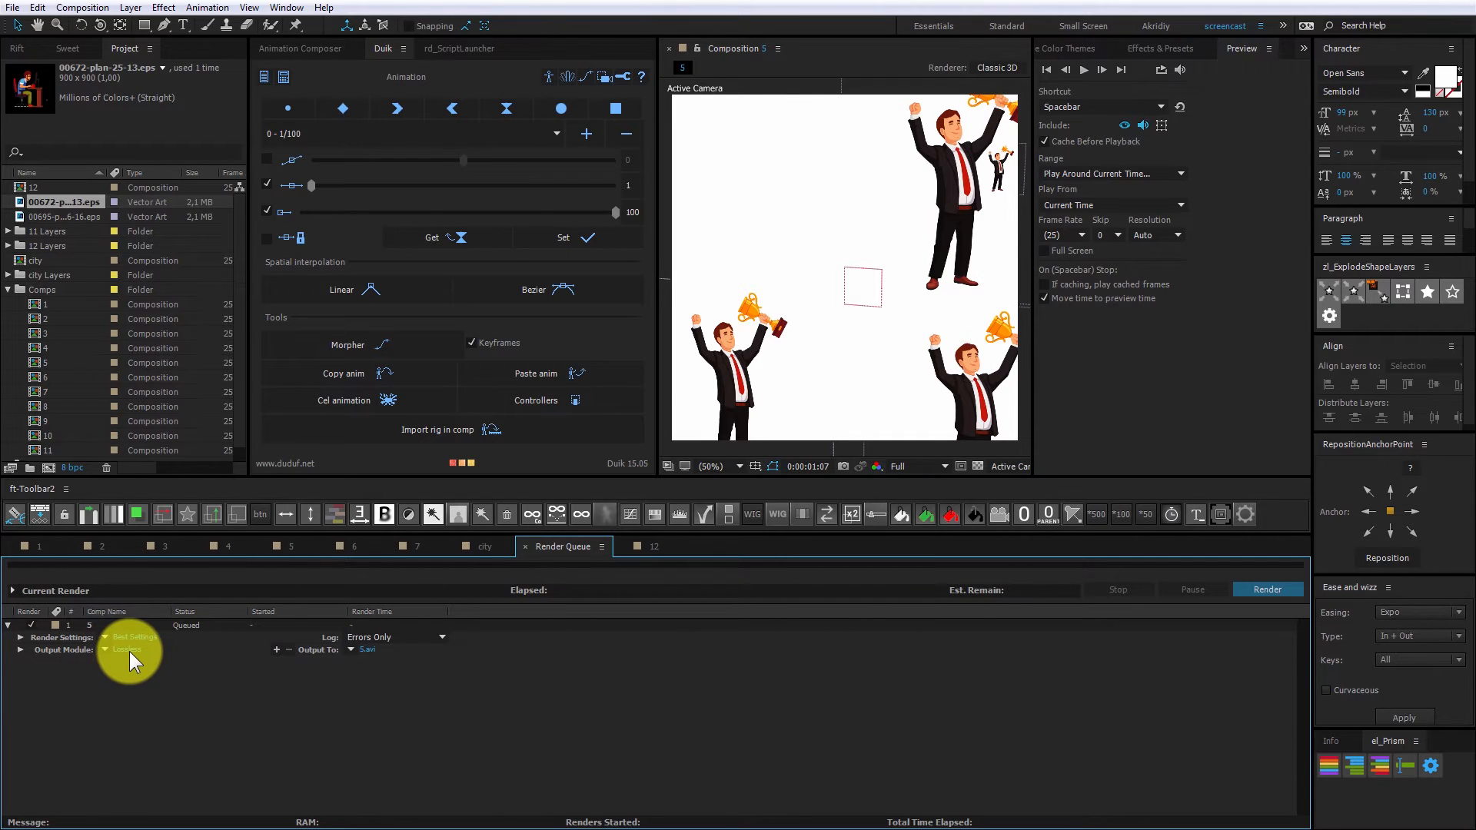
click(133, 650)
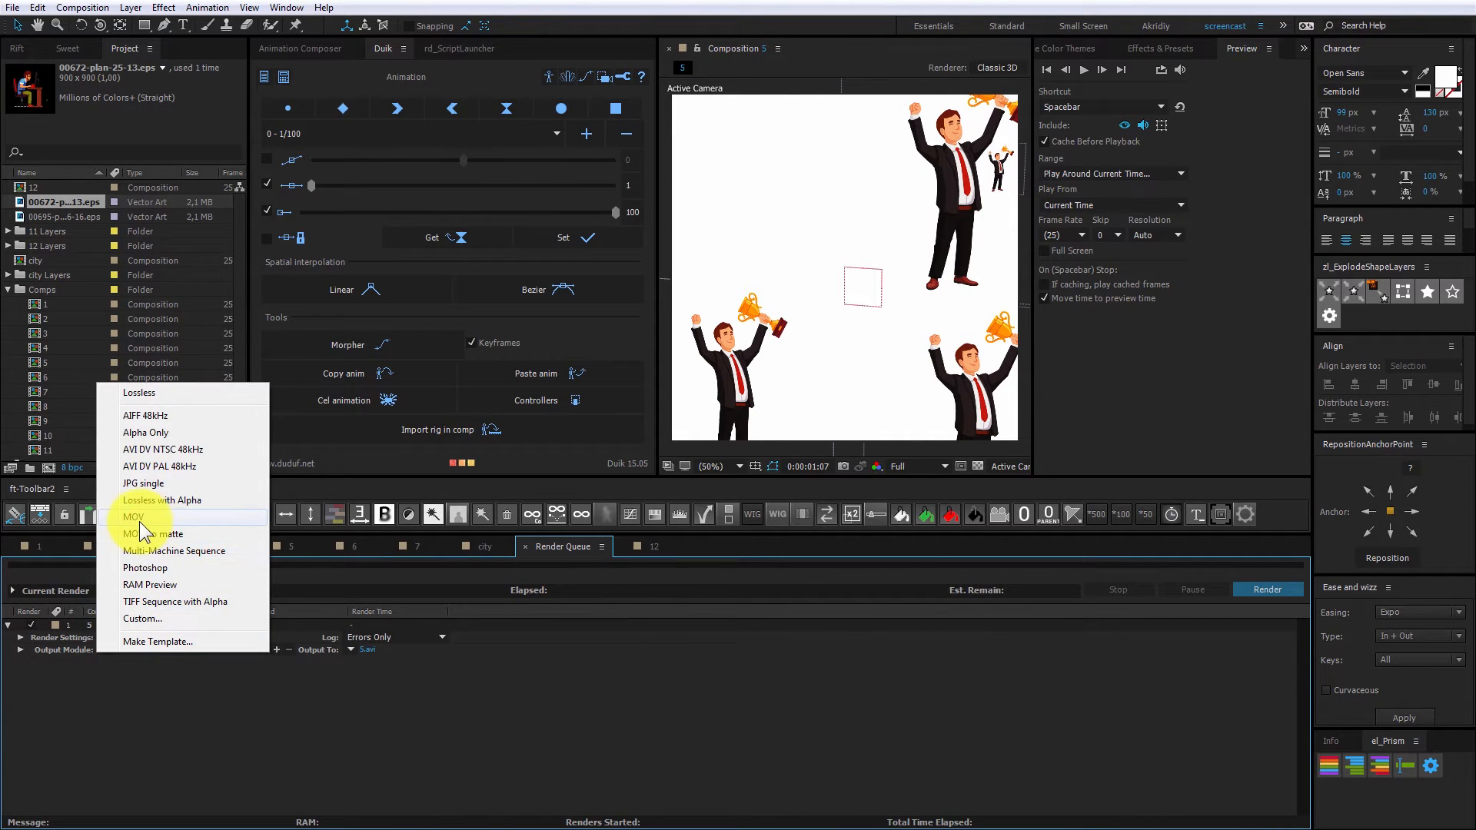
click(135, 516)
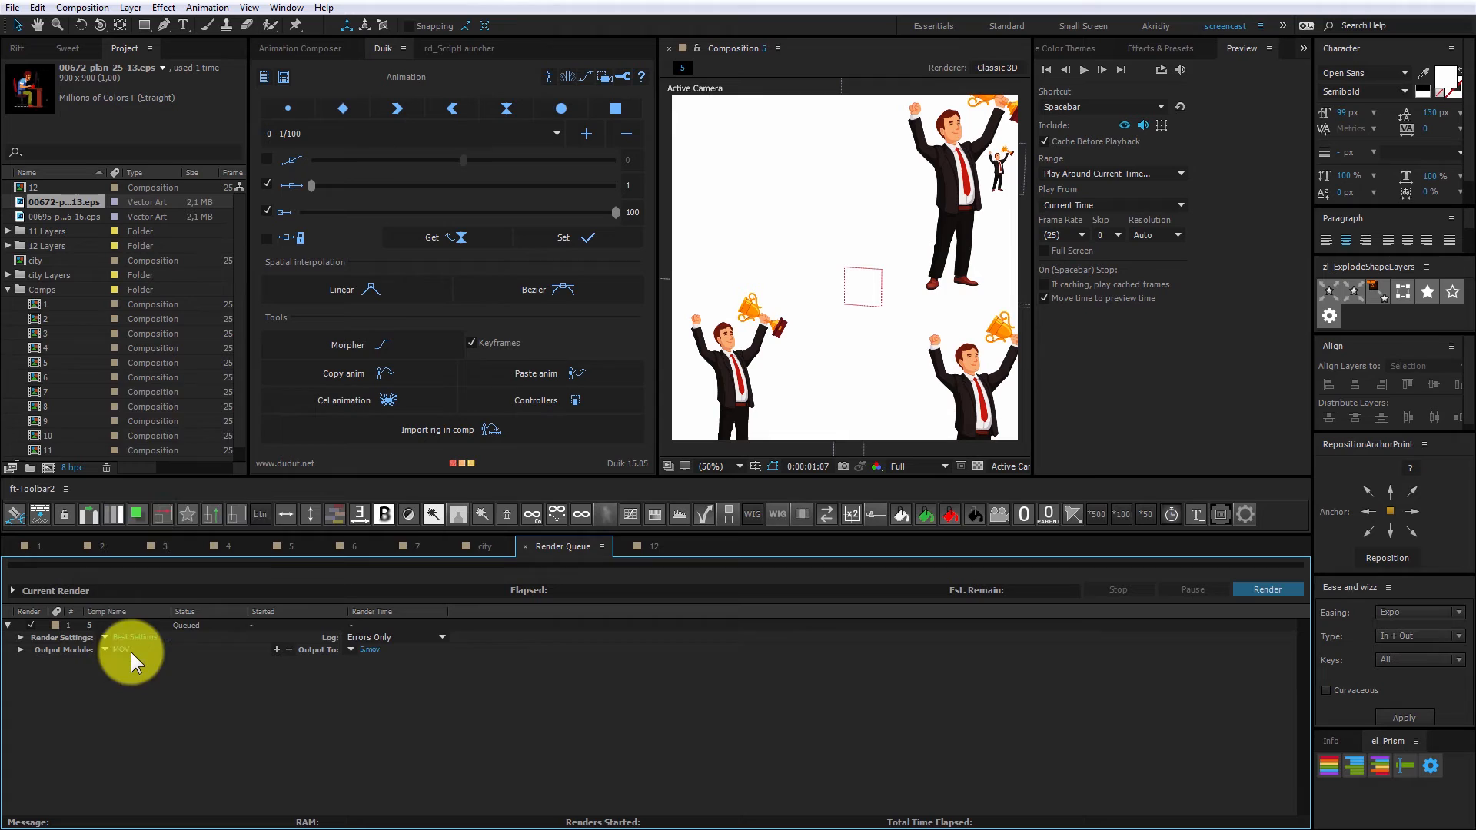
click(122, 649)
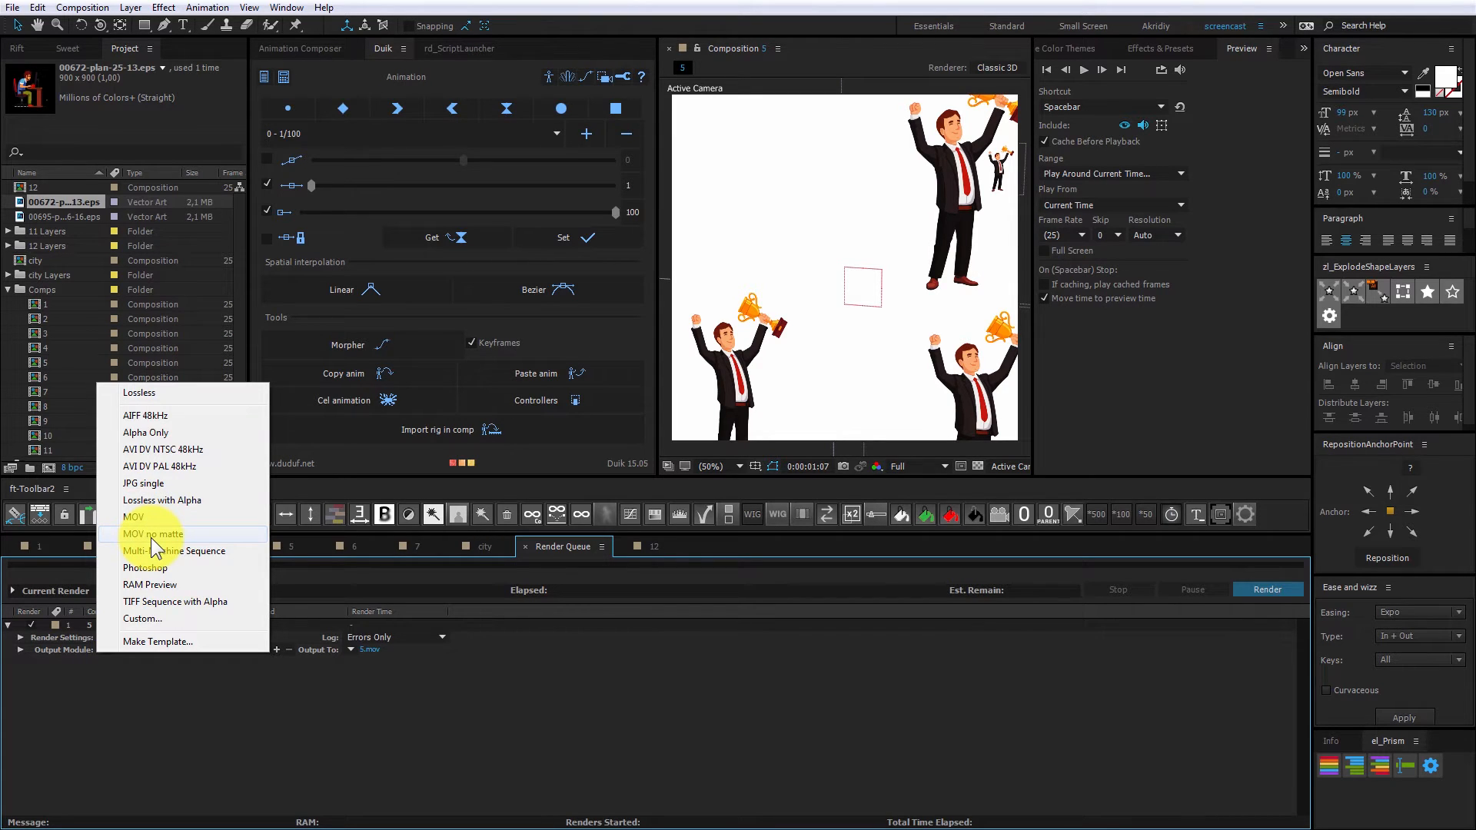
click(152, 533)
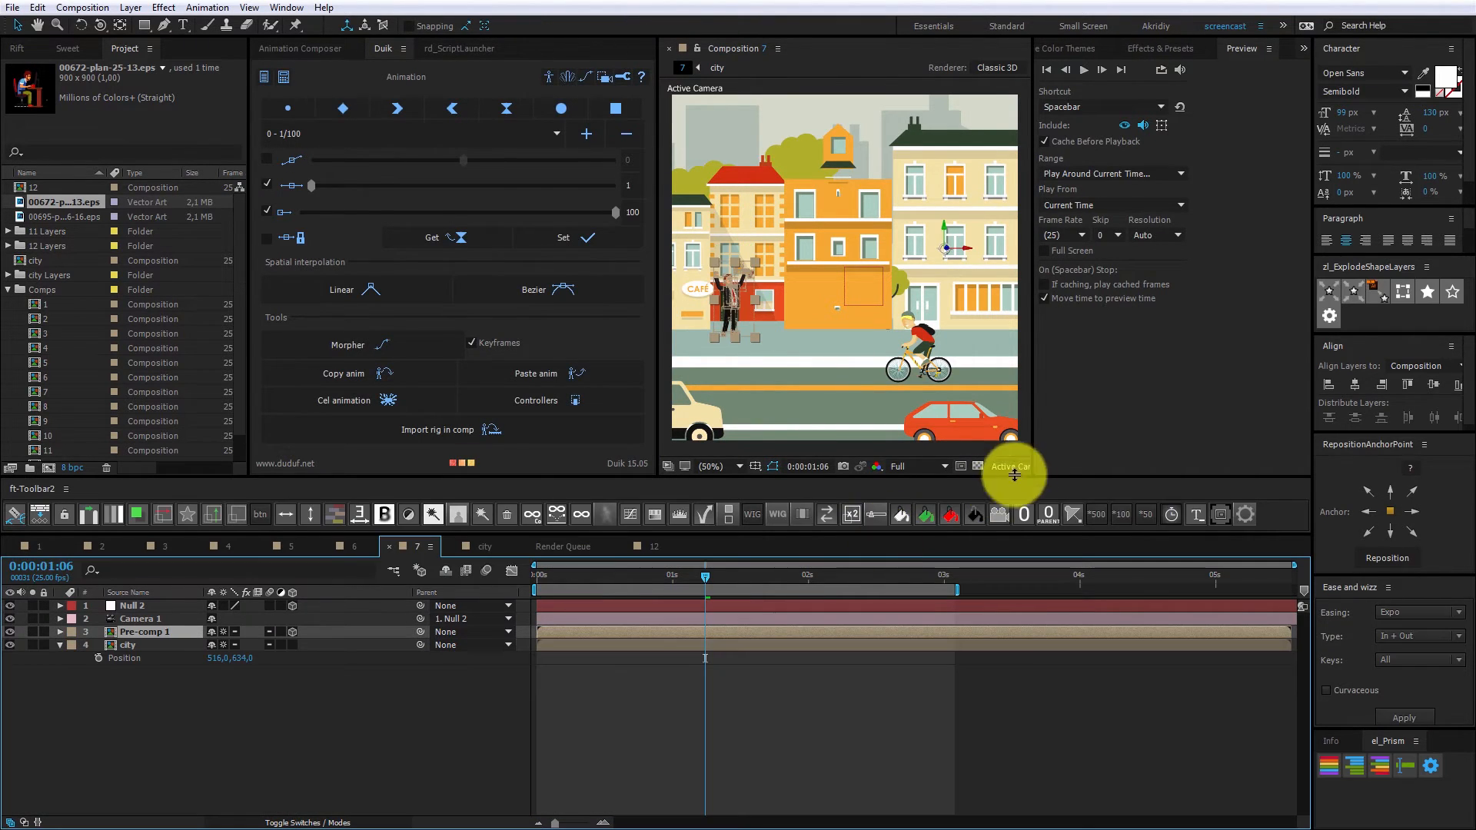
Search Effects & Presets for 'blur' and open the city composition
text(blur)
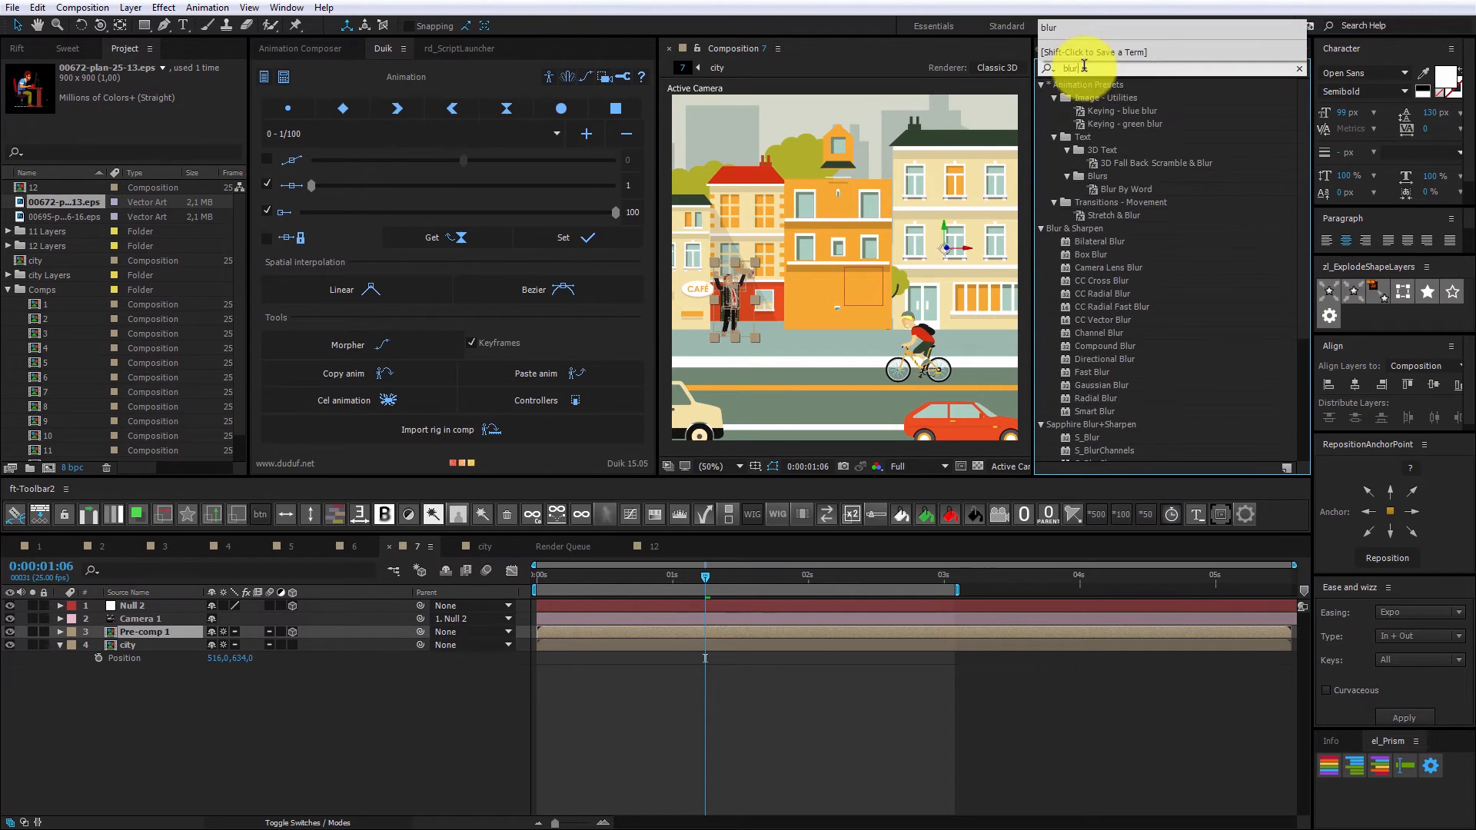
double_click(1097, 385)
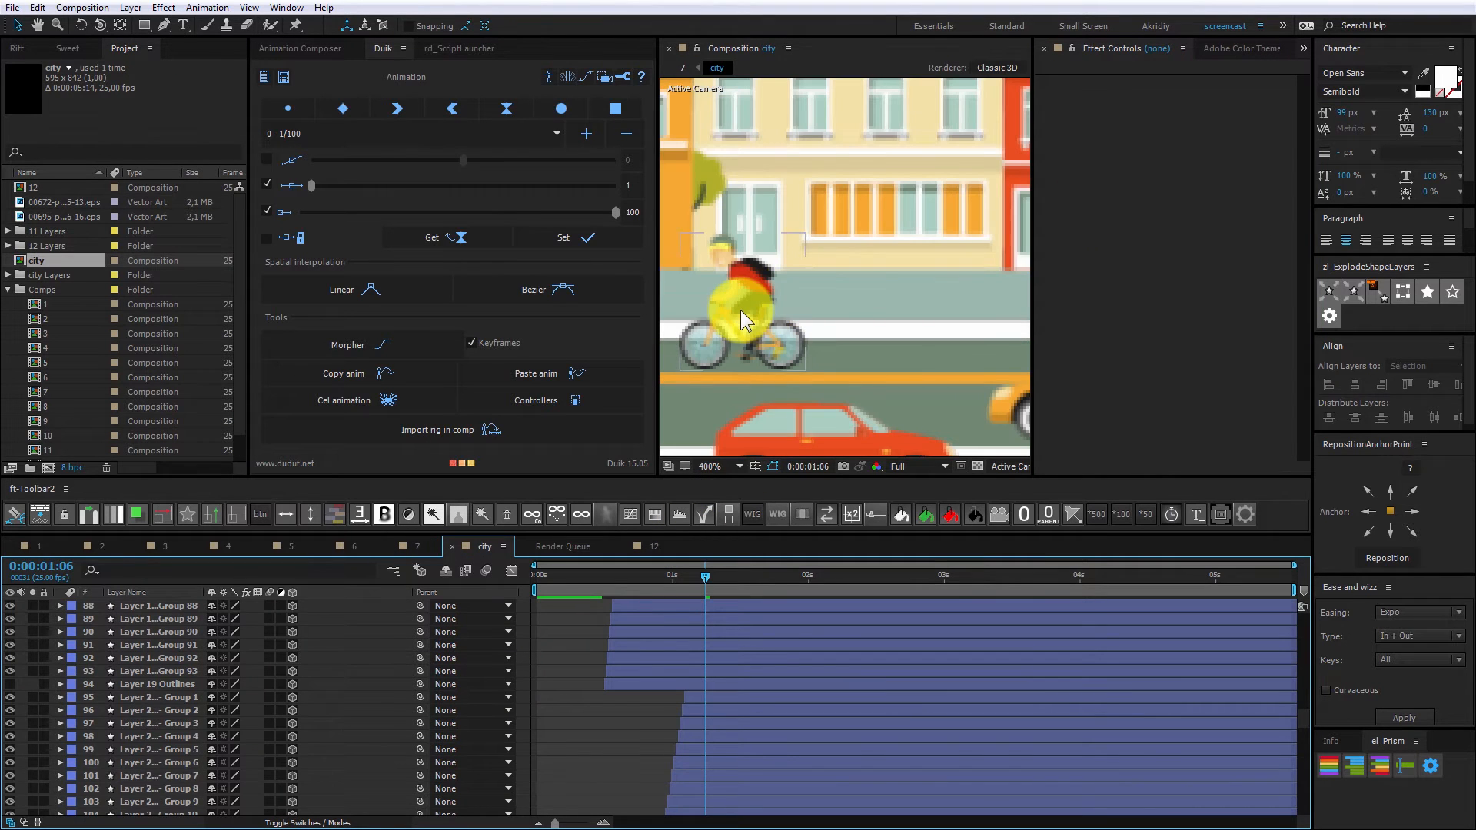
Select the cyclist layer in the city comp and open Pre-comp 1
click(744, 320)
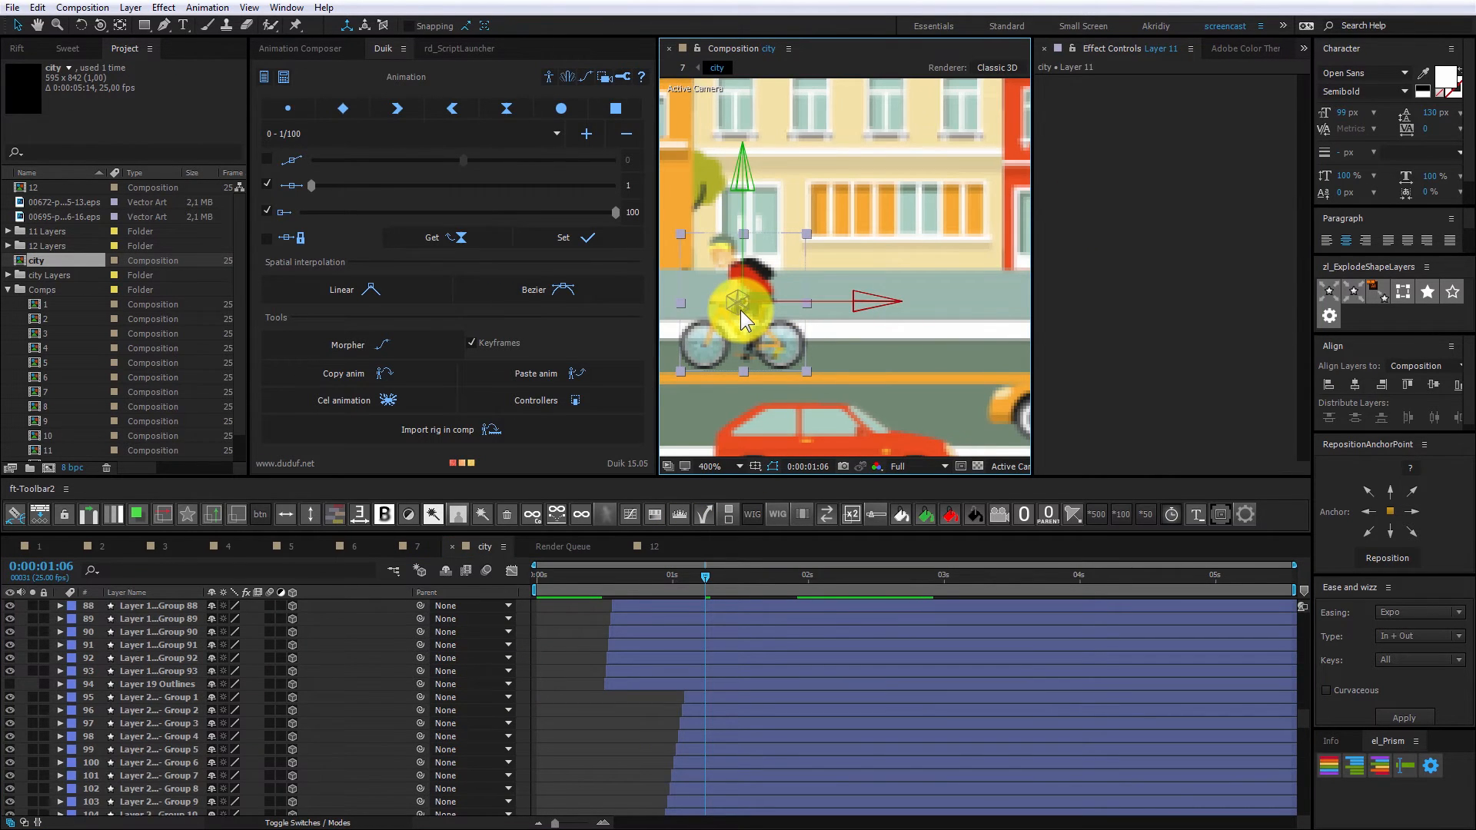
key(ctrl+alt+c)
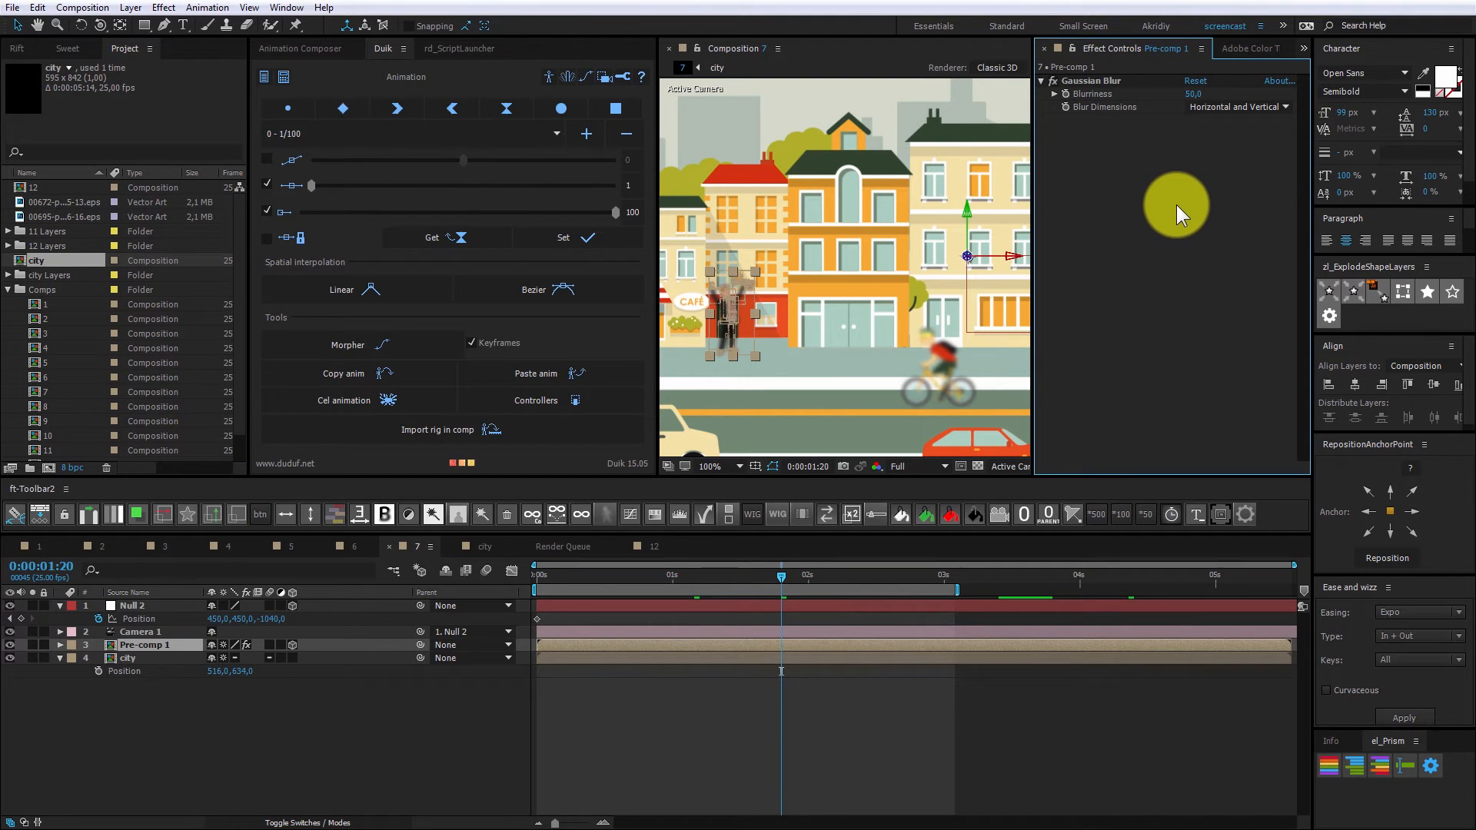
double_click(145, 644)
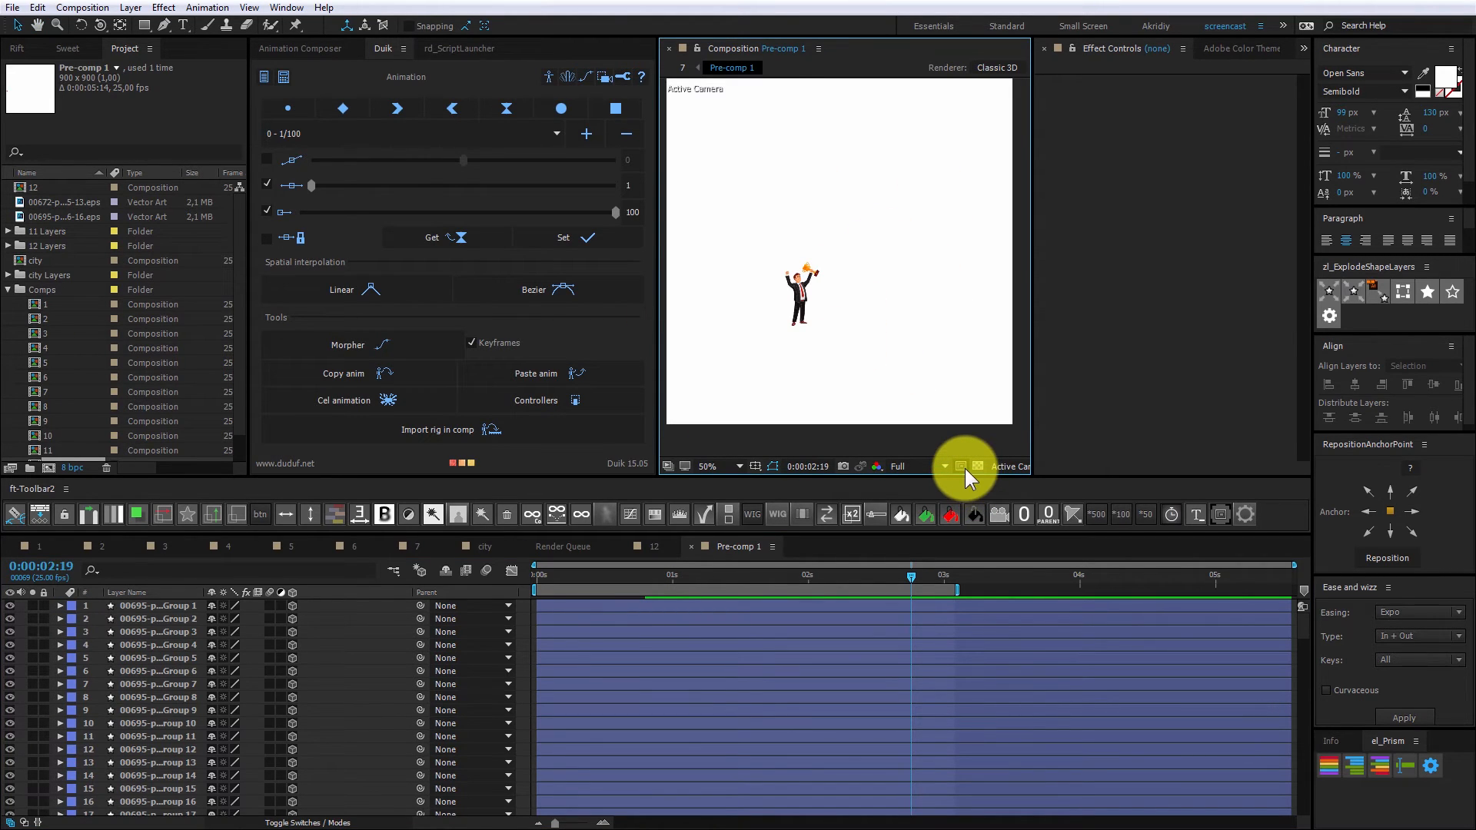
mouse_move(960, 465)
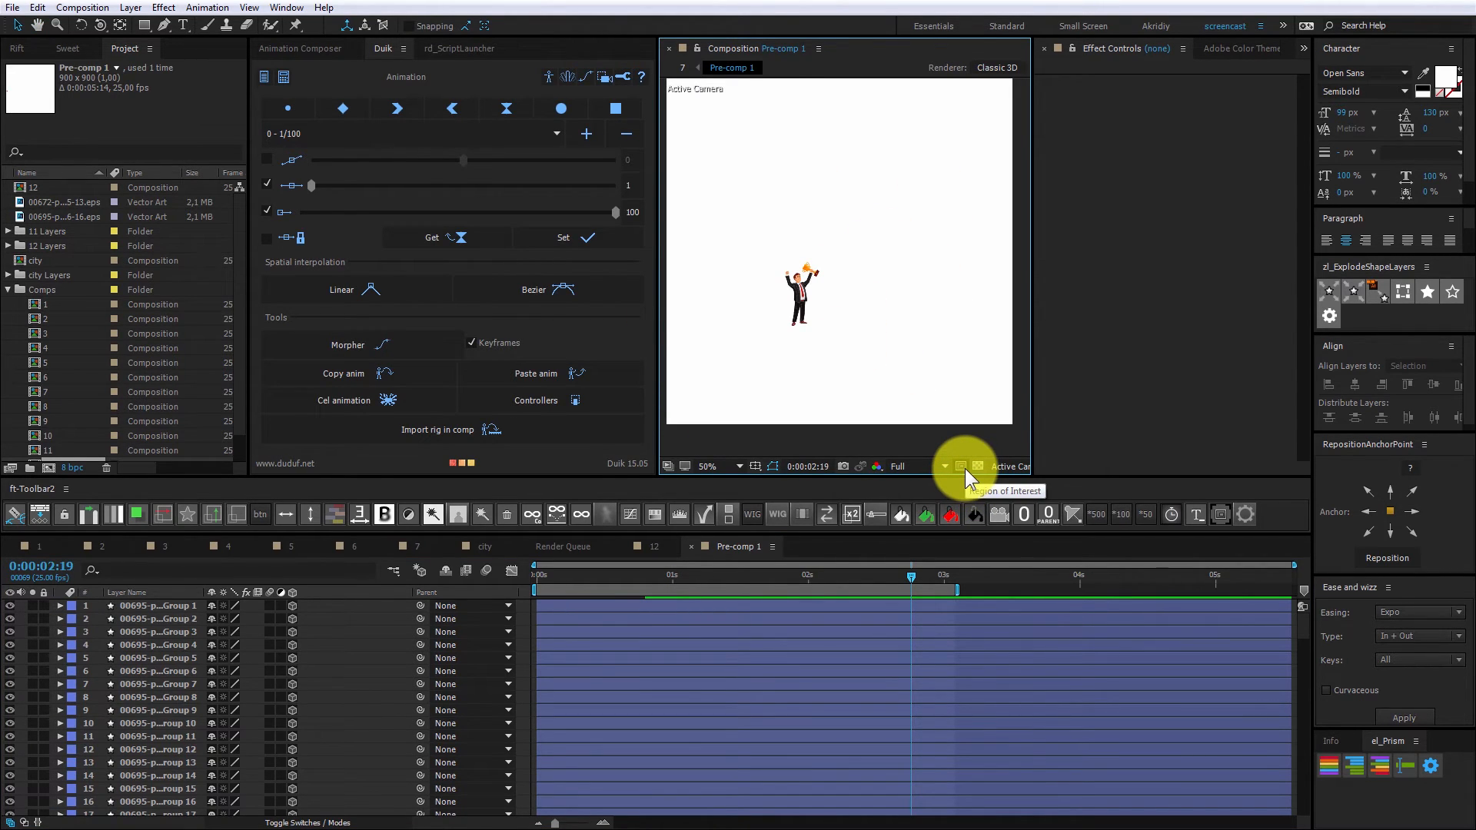
Start drawing a region of interest around the trophy-holding businessman in Pre-comp 1
click(962, 465)
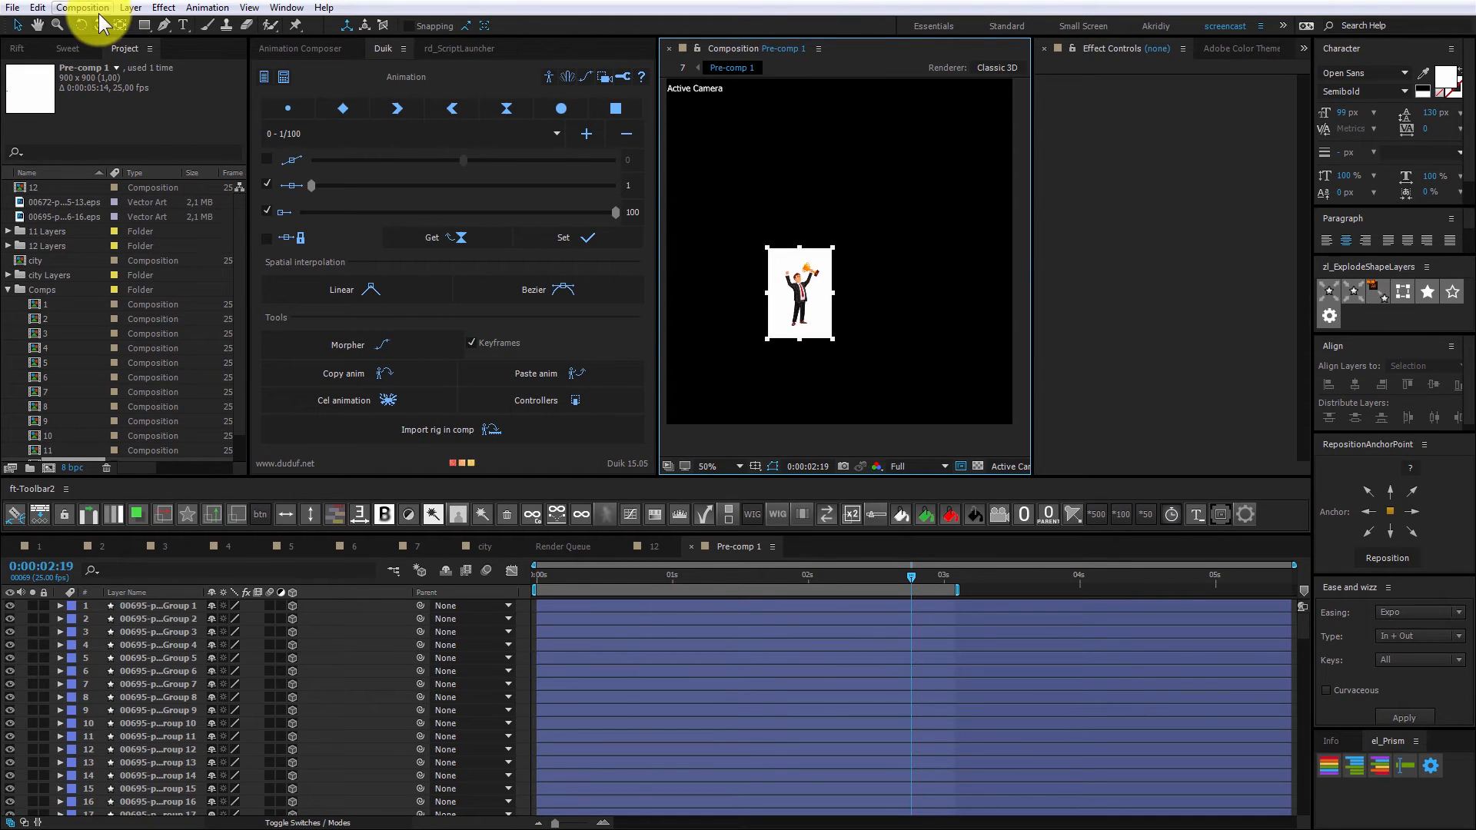
click(83, 8)
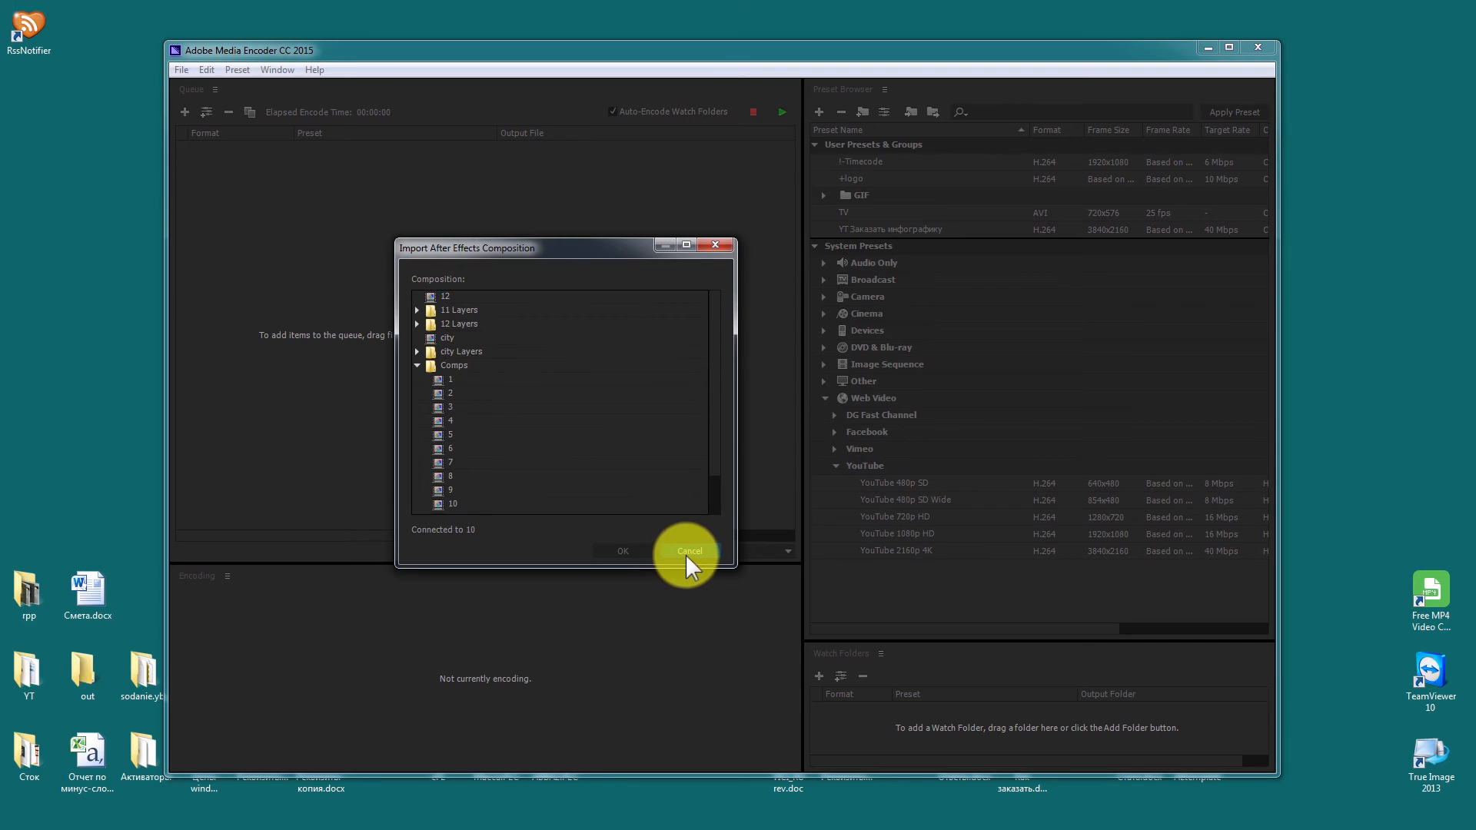
Cancel the Import After Effects Composition dialog in Media Encoder
click(688, 551)
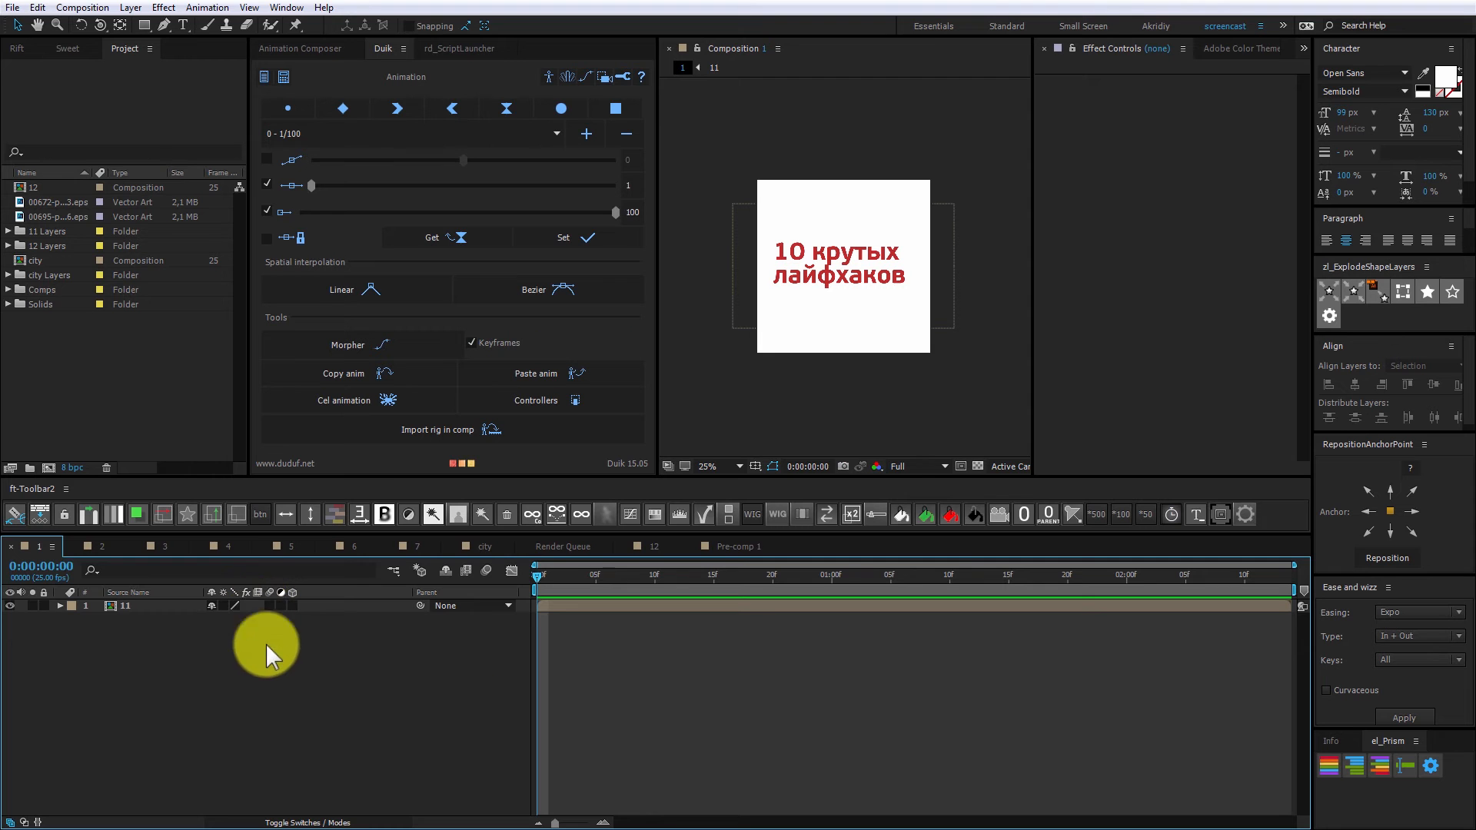
Expand the Comps folder in the project list and confirm the Media Encoder import dialog
click(33, 186)
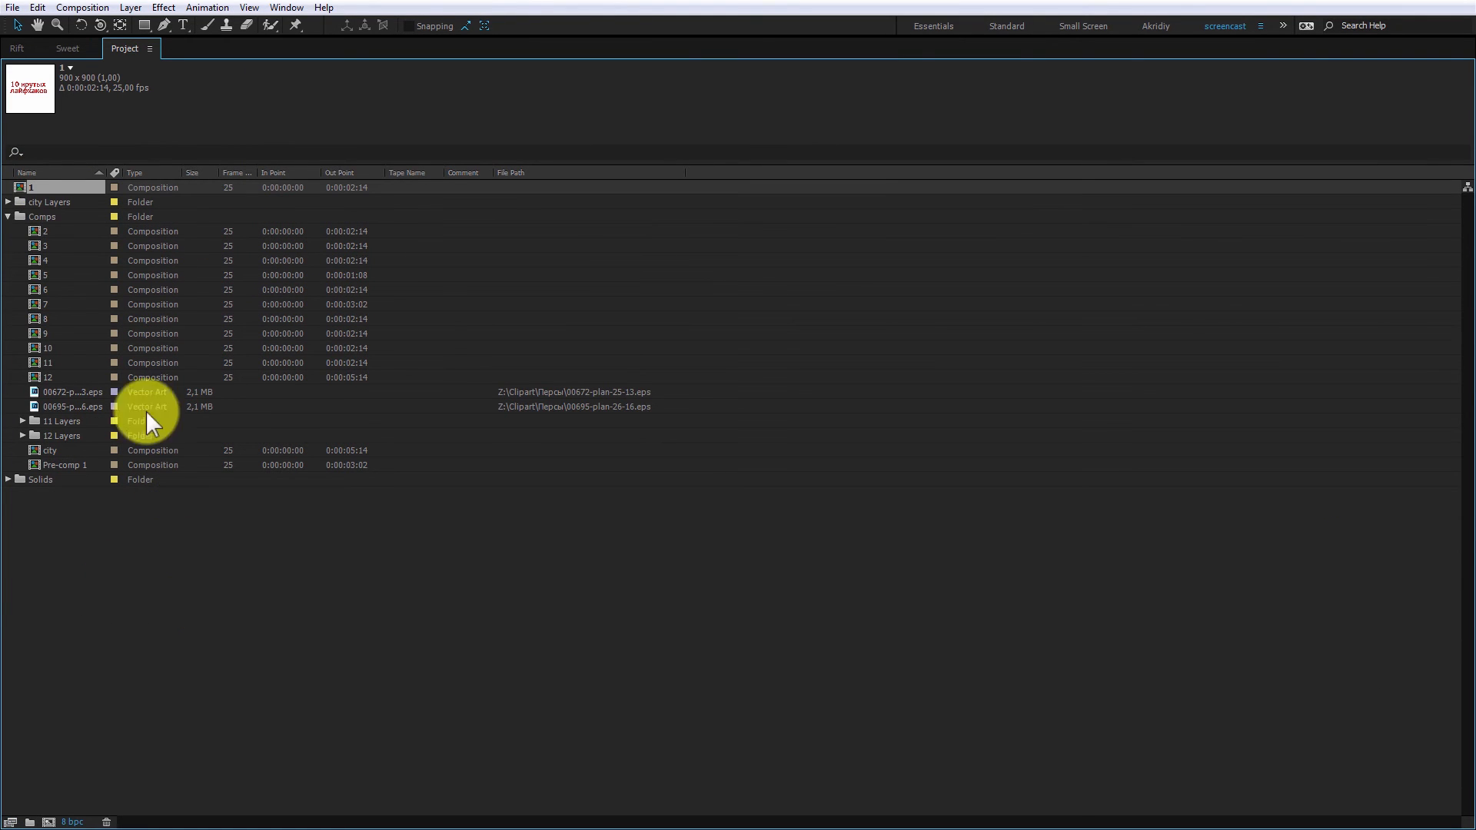
click(7, 217)
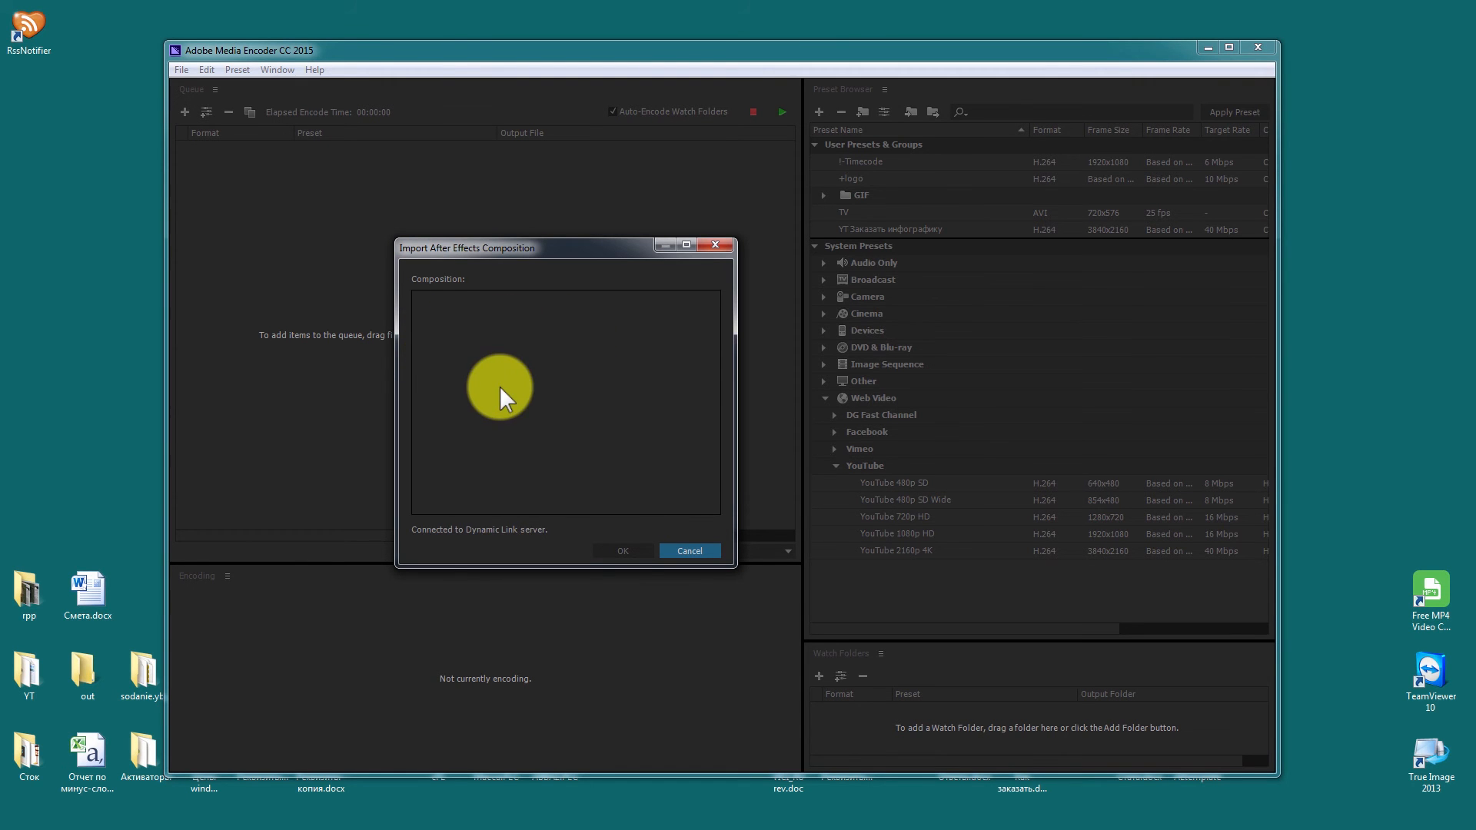
click(621, 550)
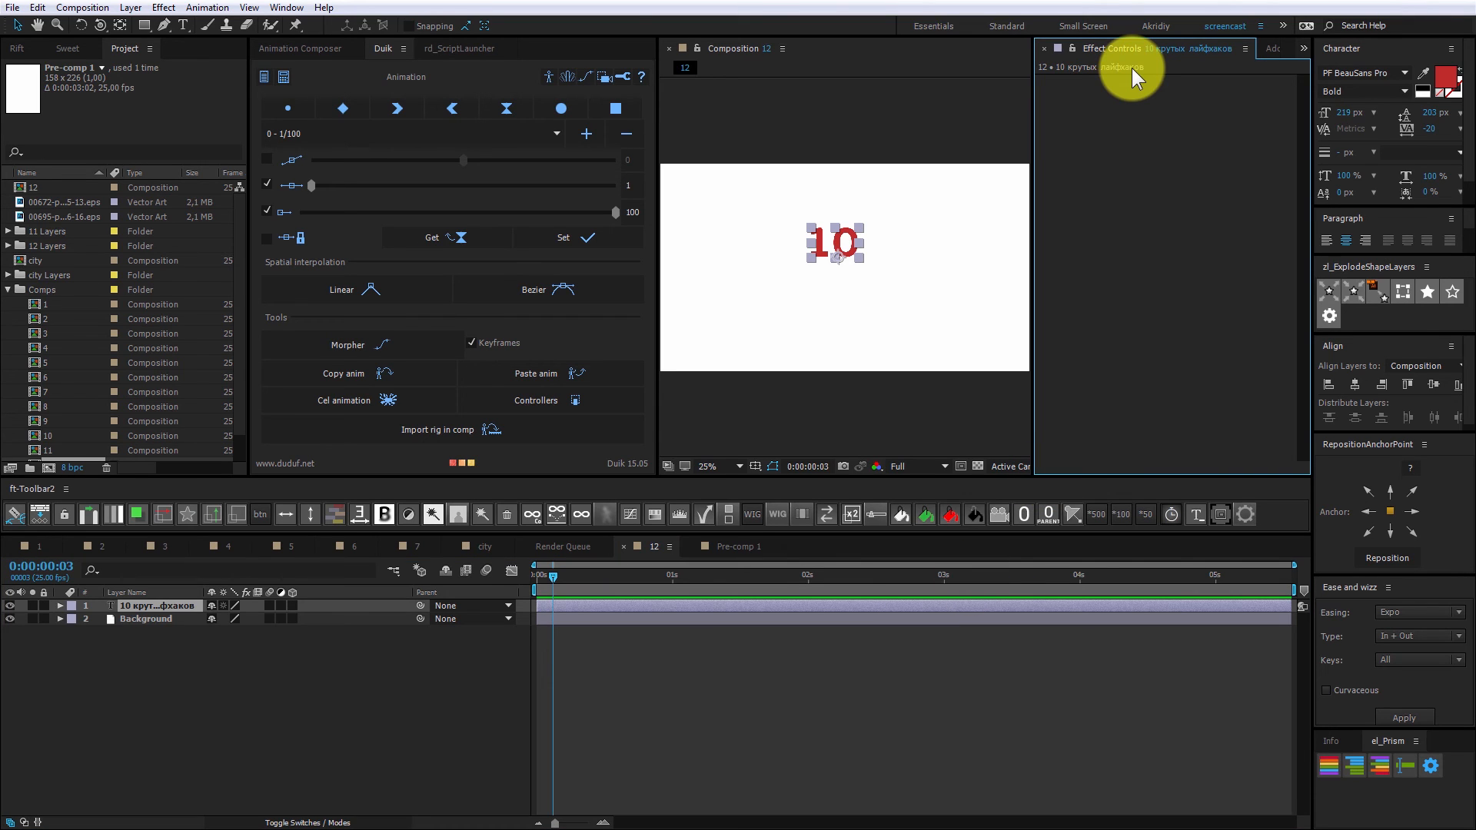
mouse_move(1125, 75)
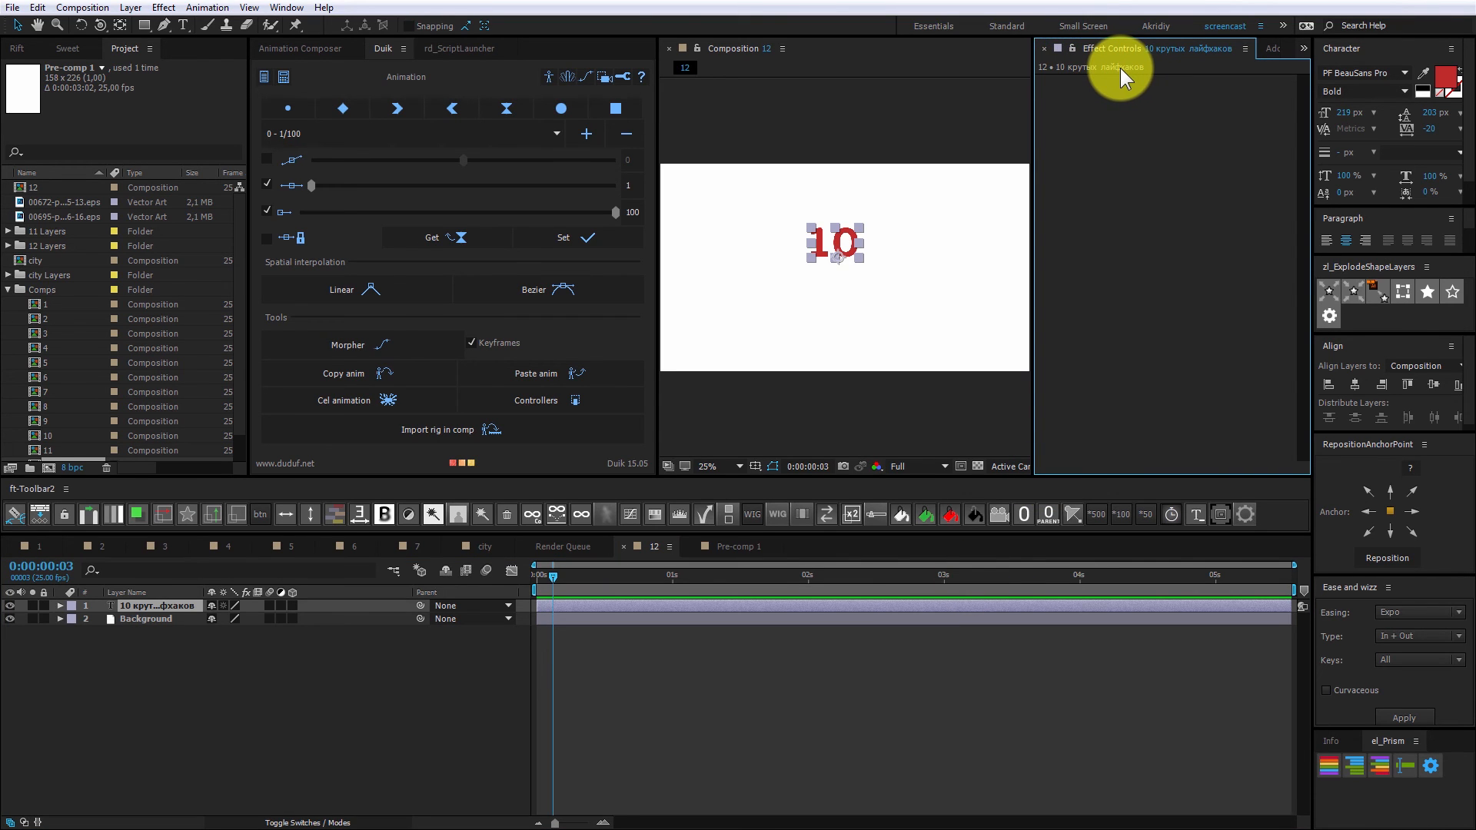